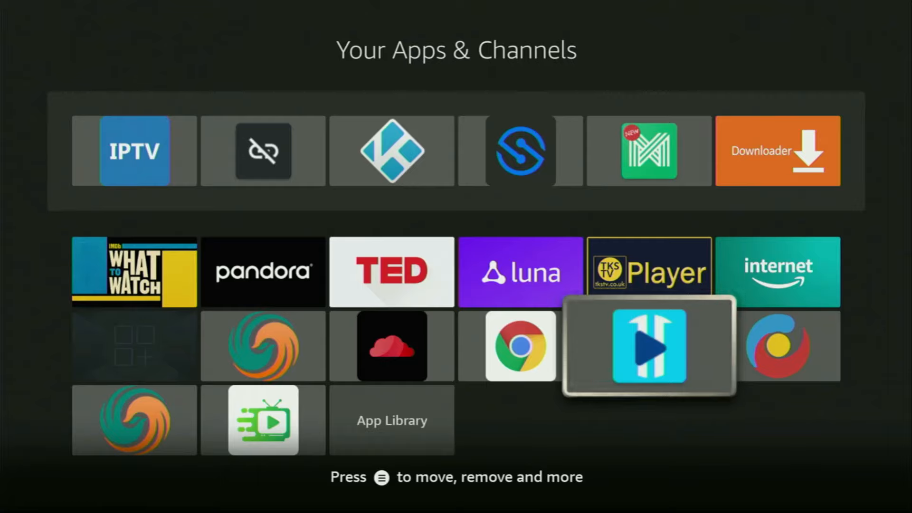
Step: Return from Your Apps & Channels to the Fire TV home screen
click(647, 345)
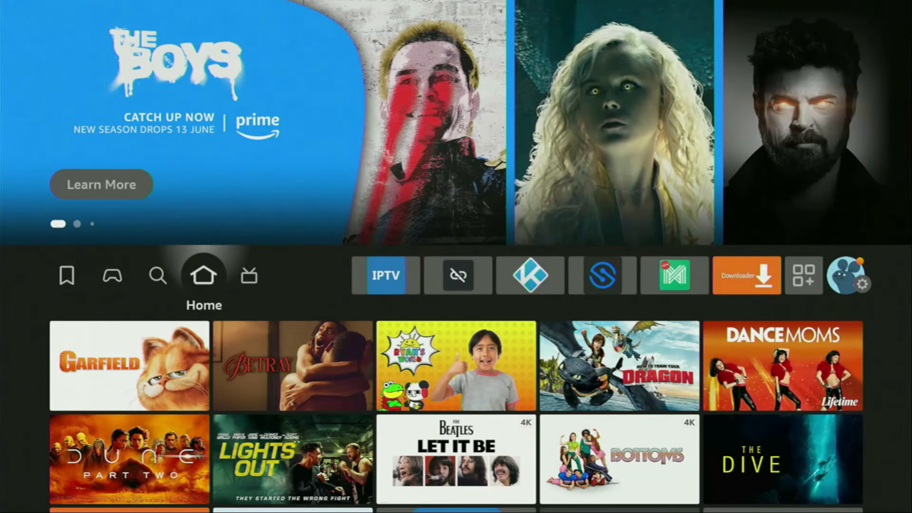
click(158, 275)
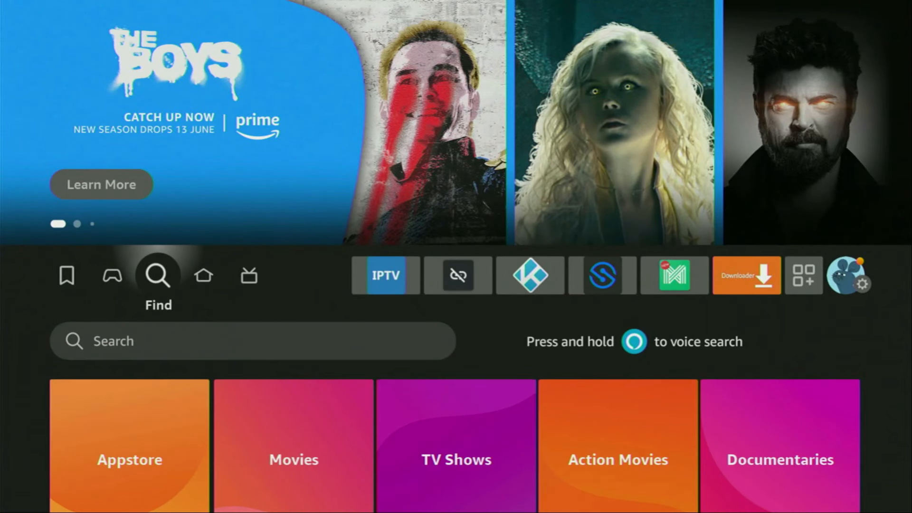
click(252, 341)
text(Do)
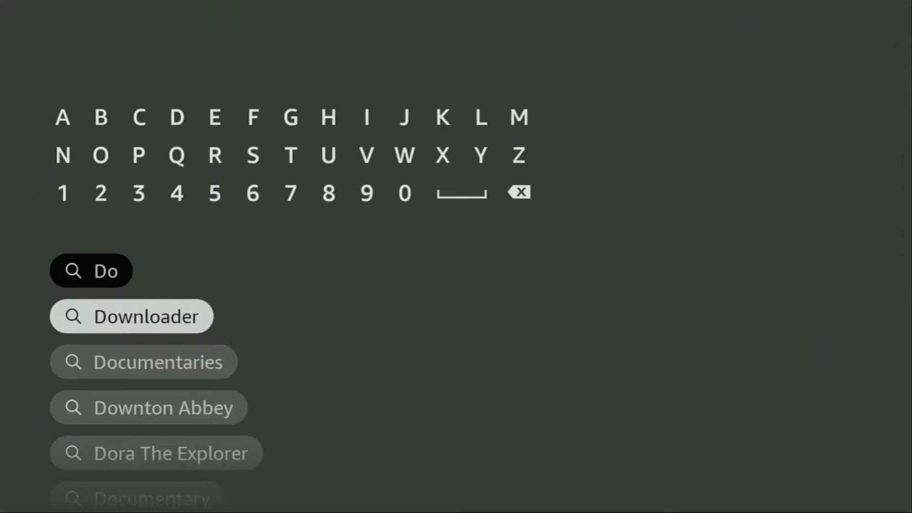
click(131, 317)
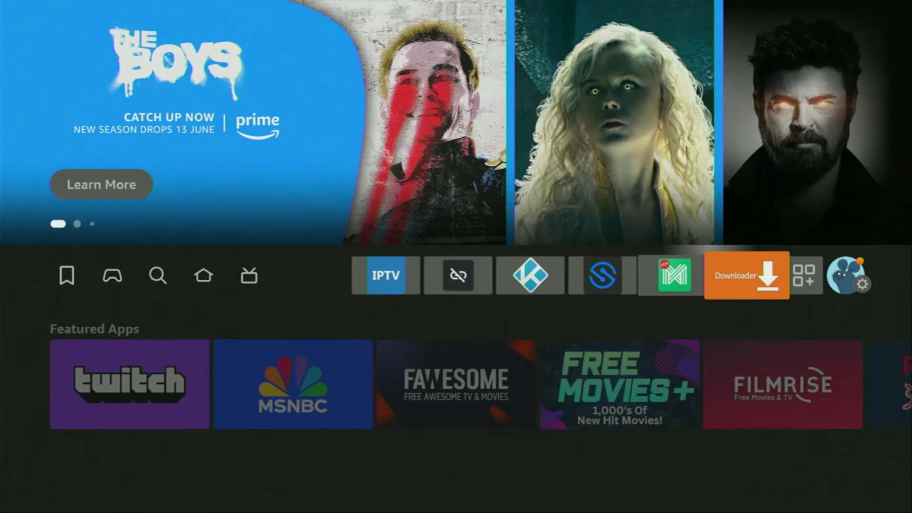
Step: Go into Settings, then My Fire TV, and select Developer options
click(866, 284)
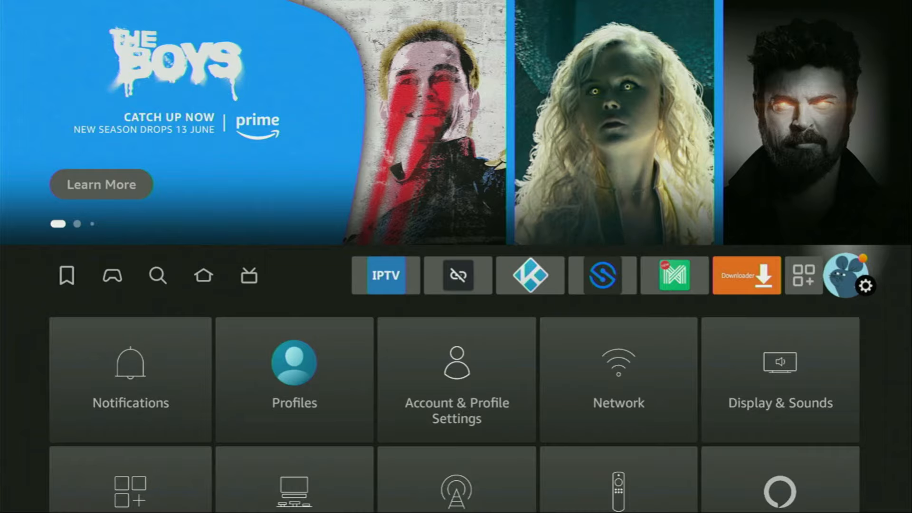
scroll(down, 3)
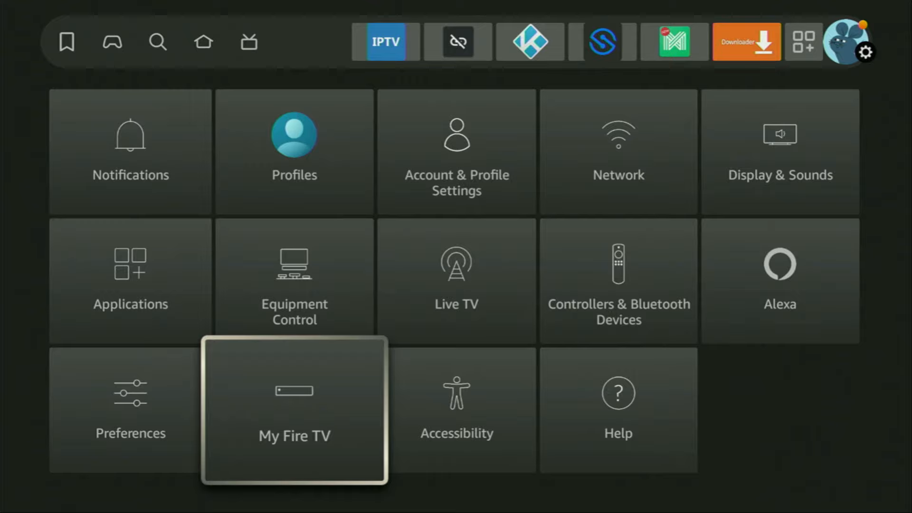
click(293, 410)
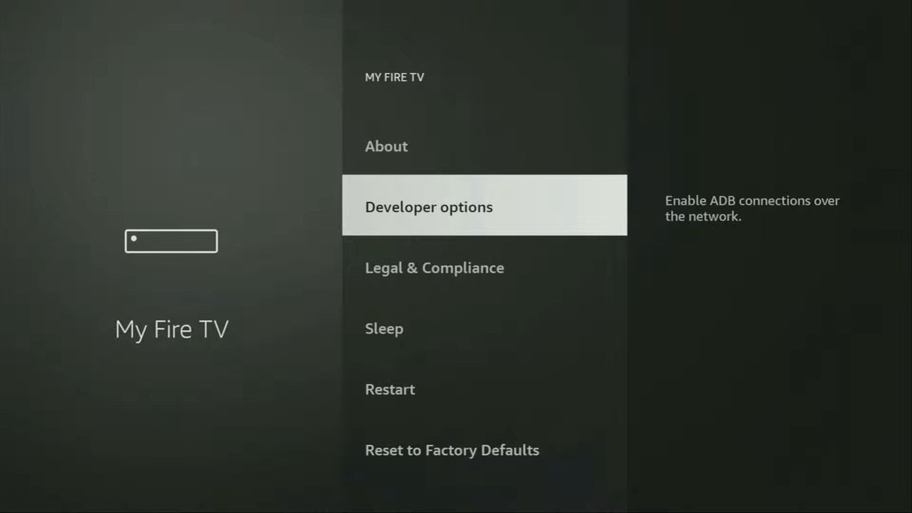
click(385, 146)
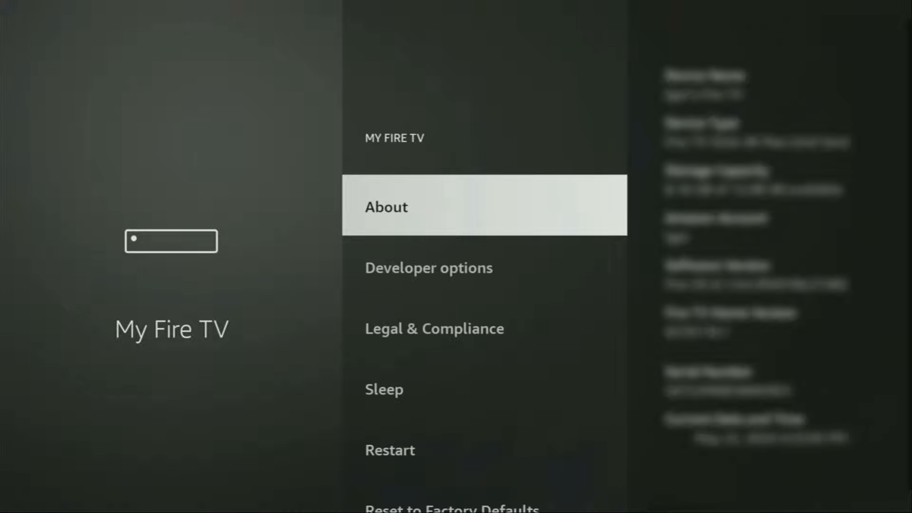
Step: Reach the Install unknown apps setting within Developer options
scroll(down, 3)
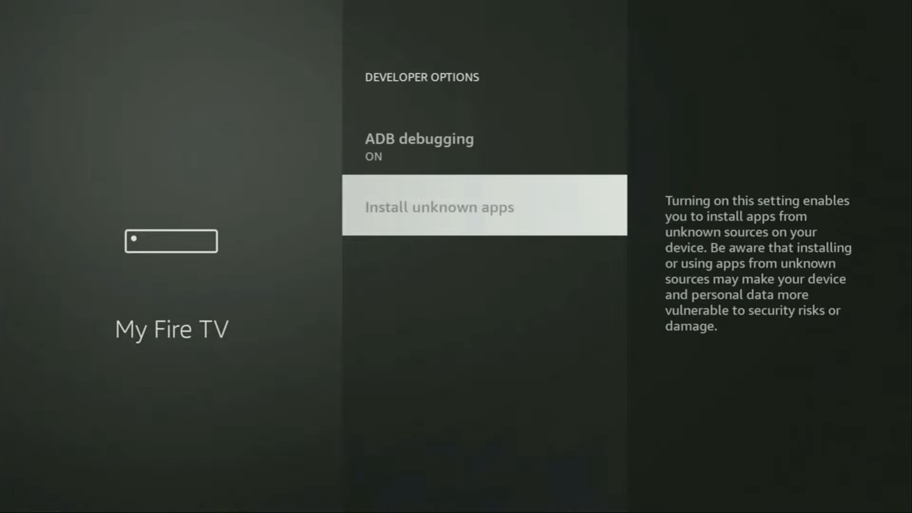
click(484, 205)
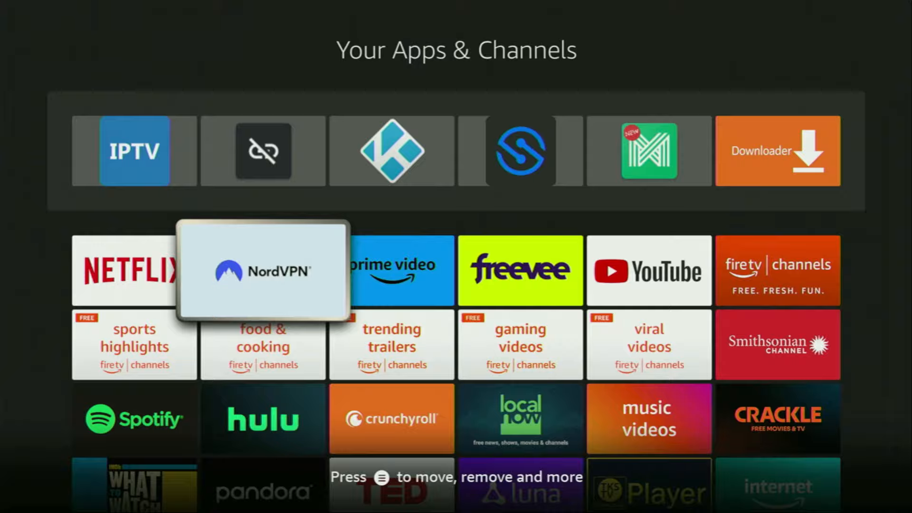
Step: Launch NordVPN and connect to a Czech Republic server instead of Iceland
click(262, 269)
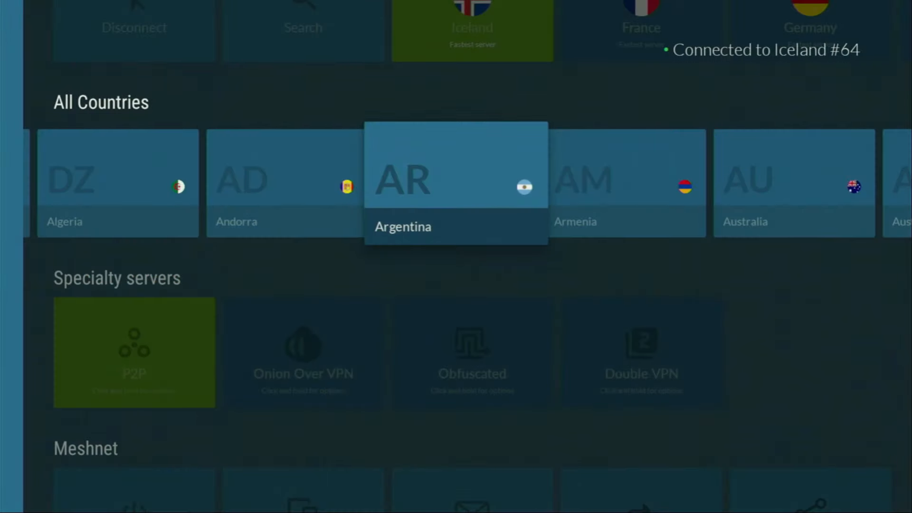
scroll(right, 3)
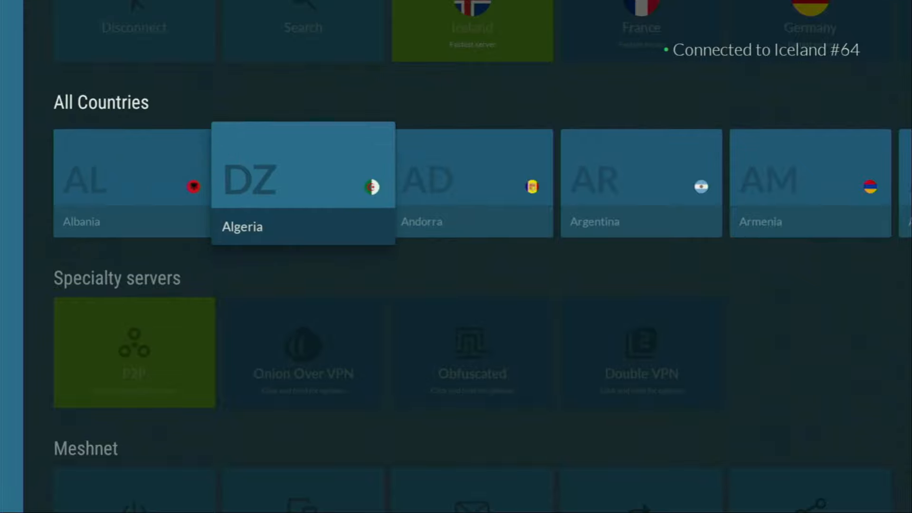
scroll(right, 3)
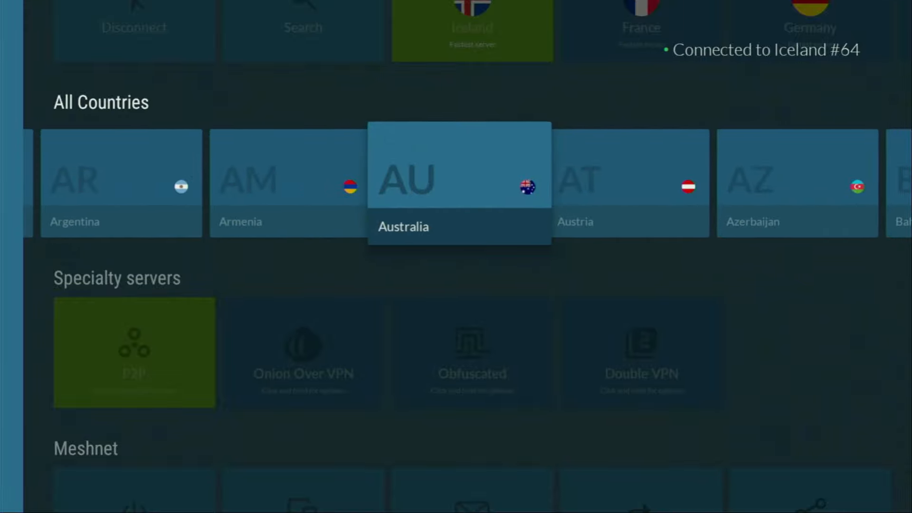
scroll(right, 3)
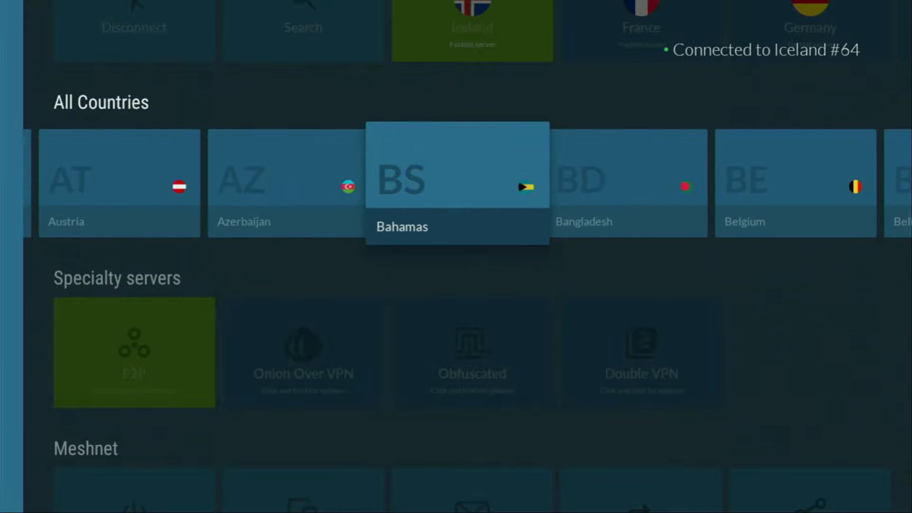
scroll(right, 3)
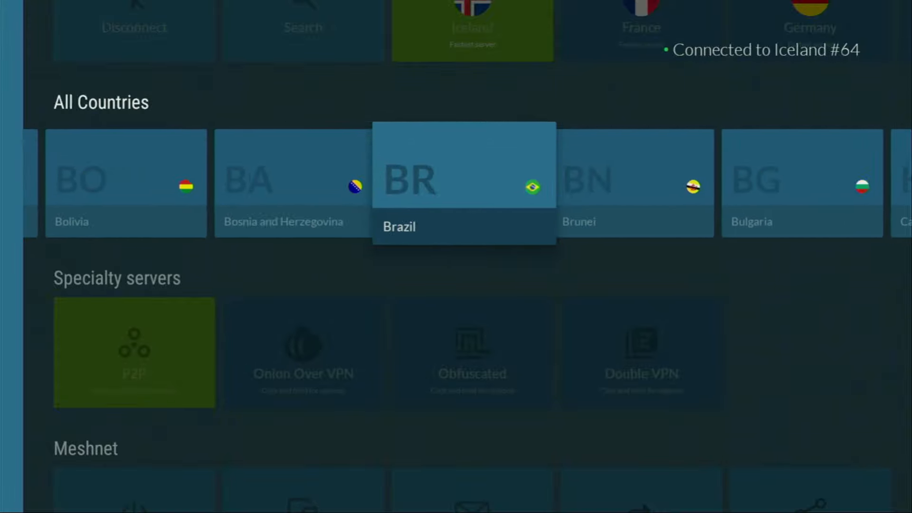
scroll(right, 3)
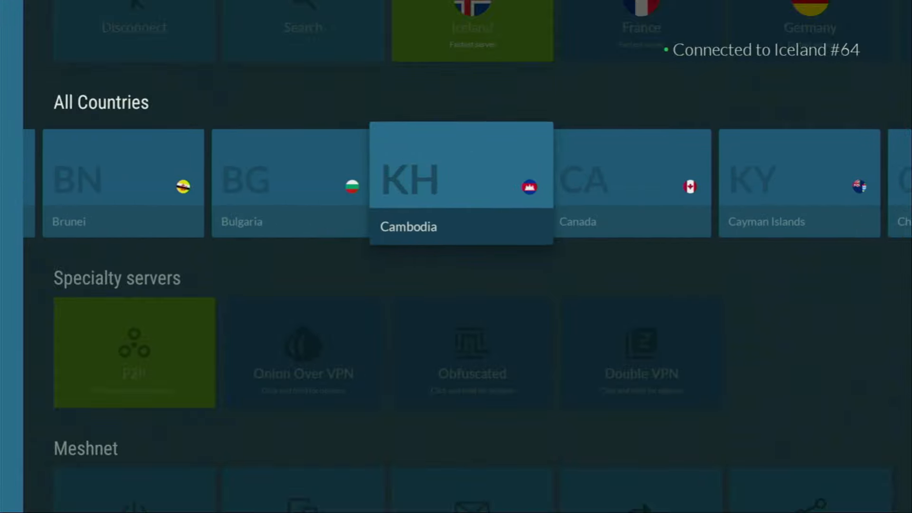
scroll(right, 3)
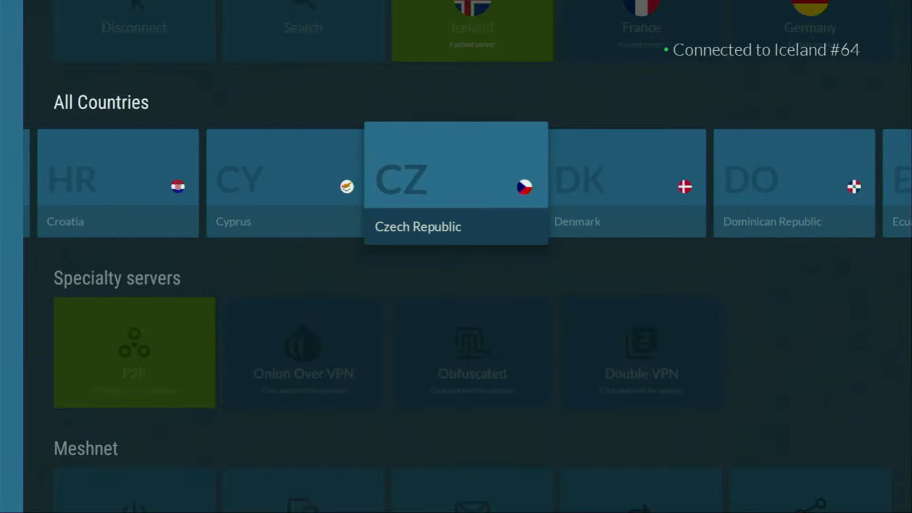
click(456, 182)
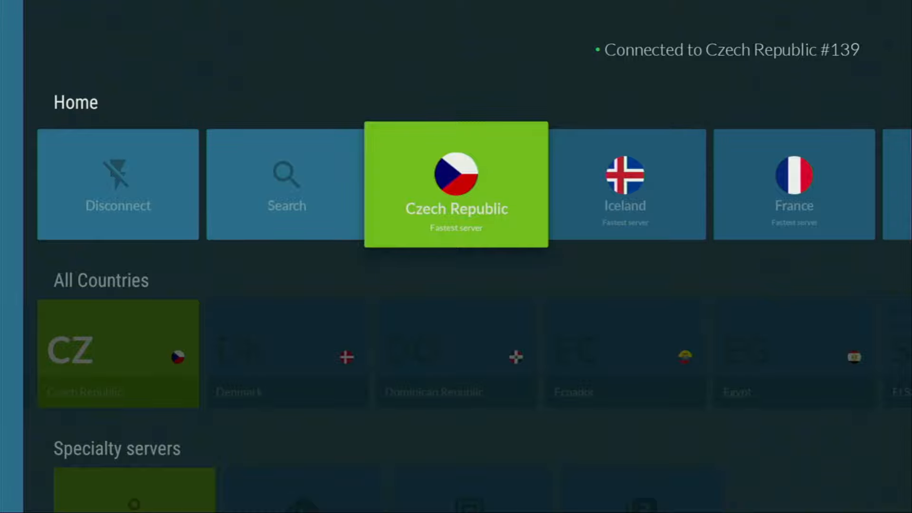
Step: Browse further along the All Countries row after connecting to Czech Republic #139
scroll(right, 3)
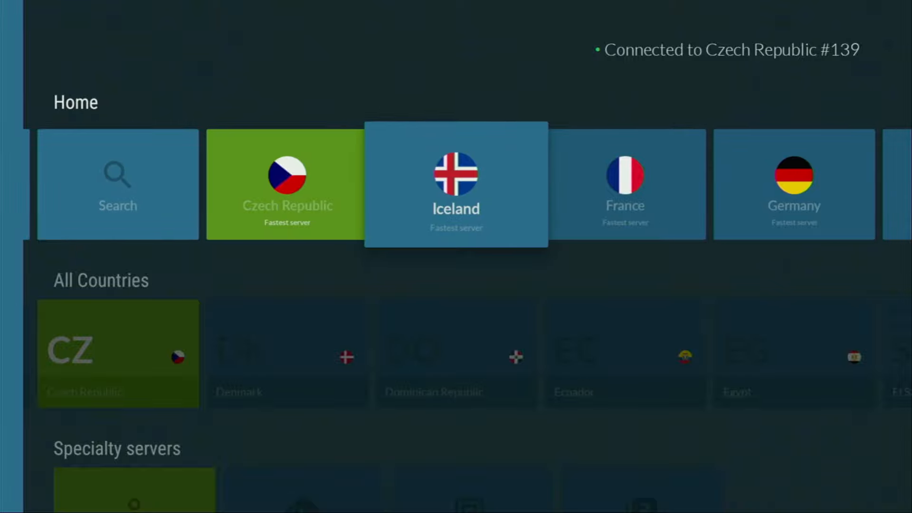
scroll(down, 3)
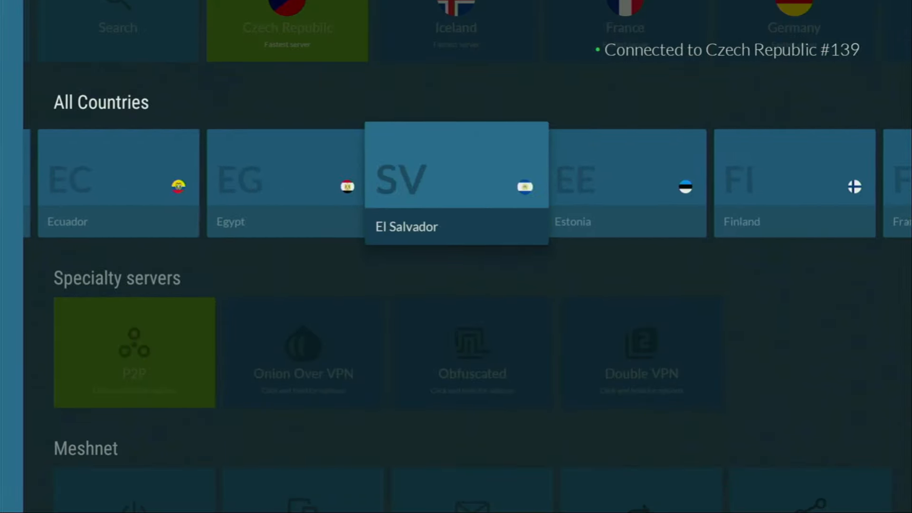
scroll(right, 3)
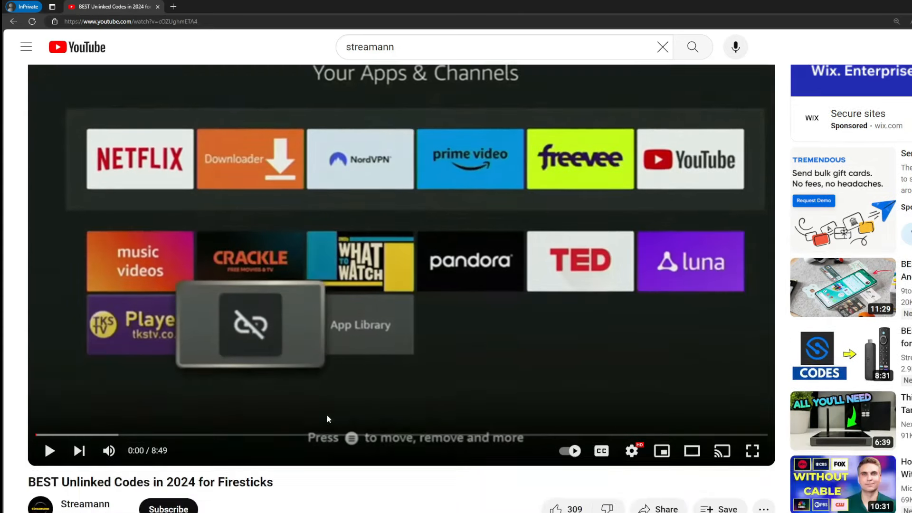
Step: Scroll to the pinned comment and follow the topvpnoffer.com NordVPN link
scroll(down, 3)
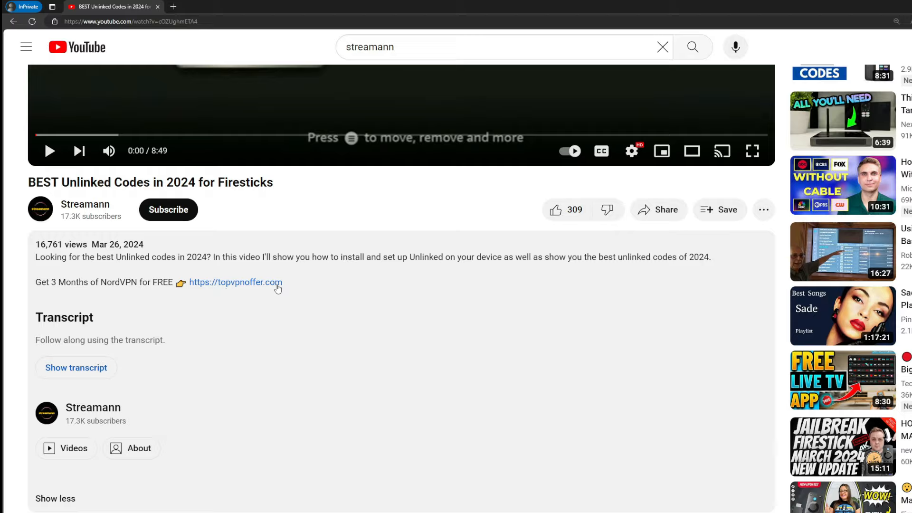
scroll(down, 3)
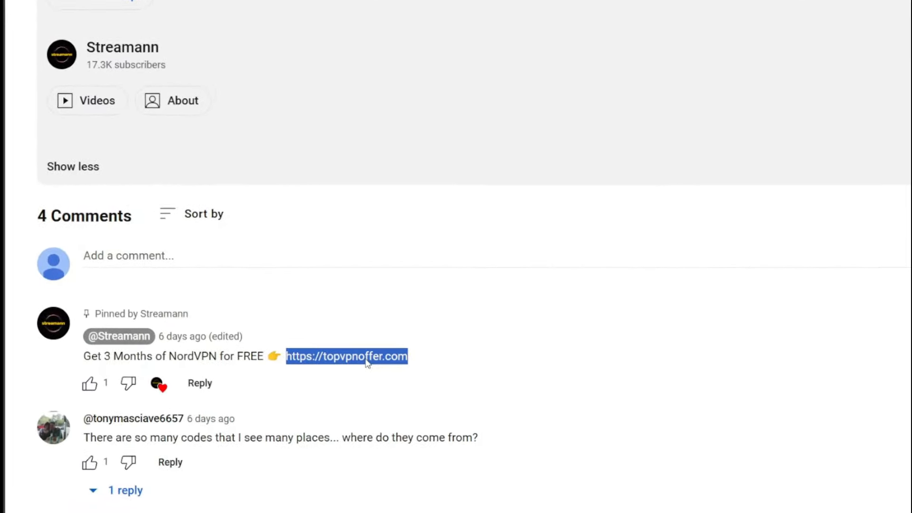
click(347, 355)
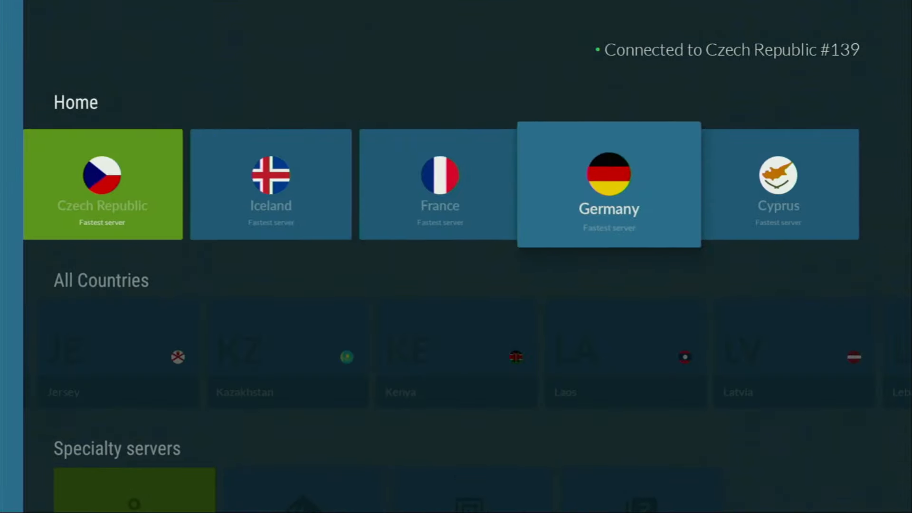
Step: Browse NordVPN's All Countries row while staying connected to Czech Republic
scroll(down, 3)
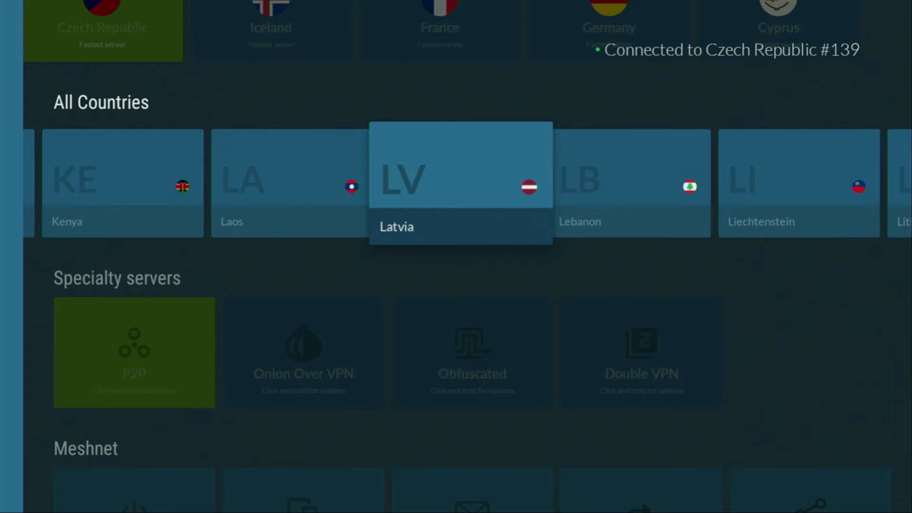
scroll(right, 3)
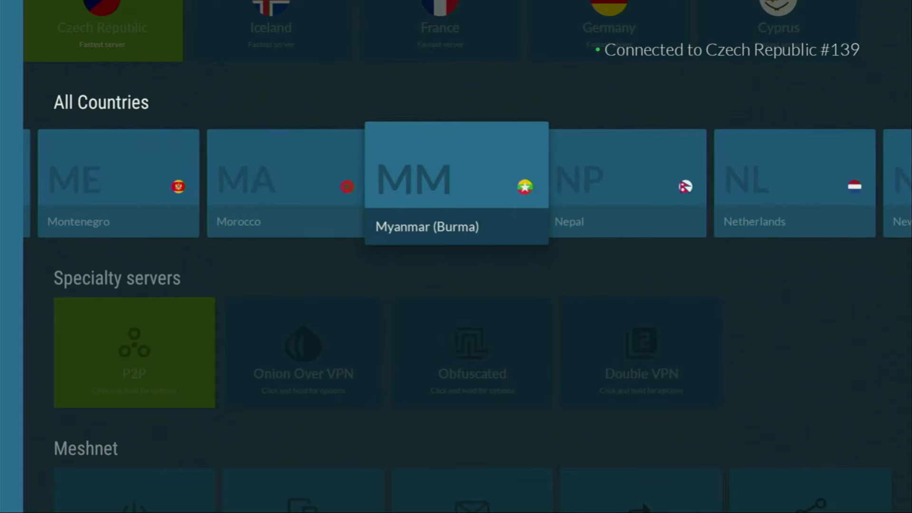
scroll(right, 3)
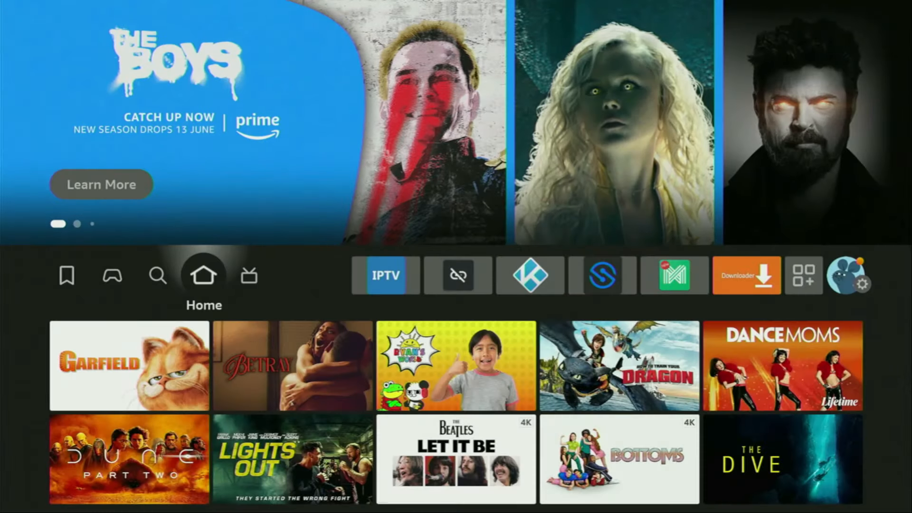
Step: Launch the Downloader app from the home apps row
click(529, 275)
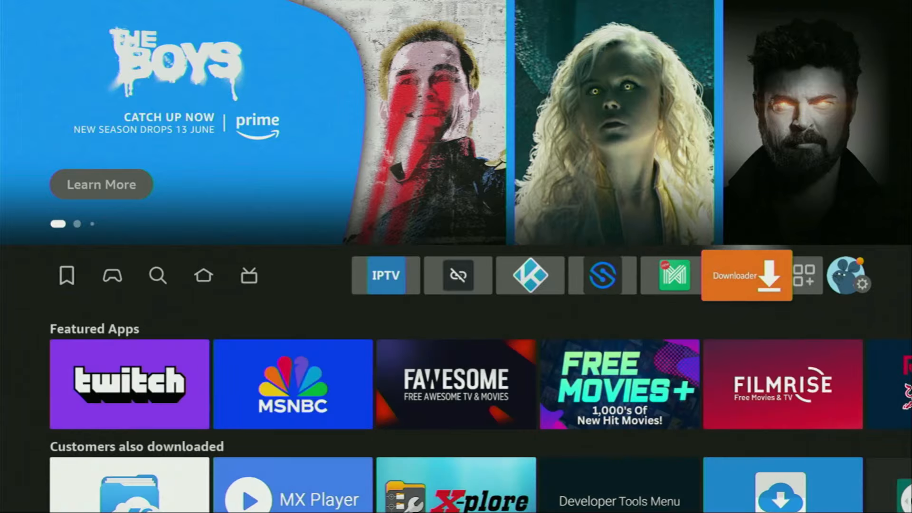
click(747, 275)
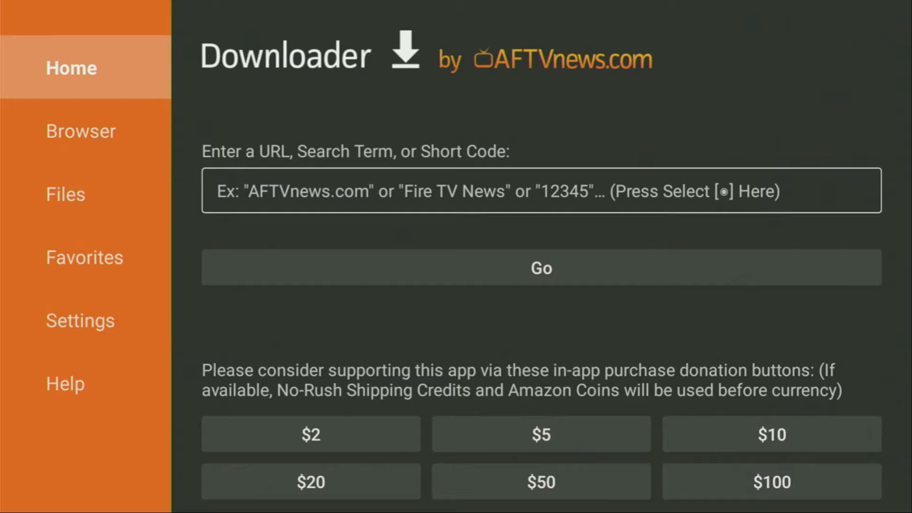
Step: Enter short code 28907 in Downloader and load its redirect page
click(84, 130)
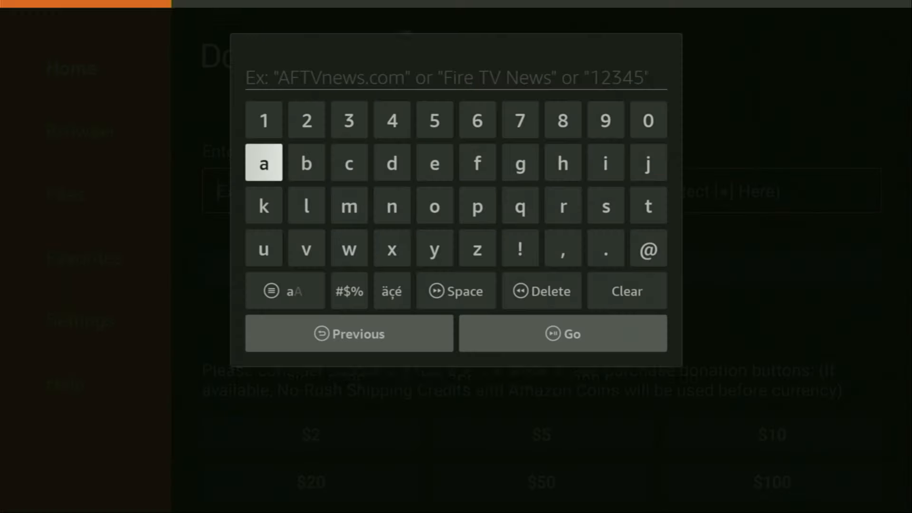
click(306, 119)
text(289)
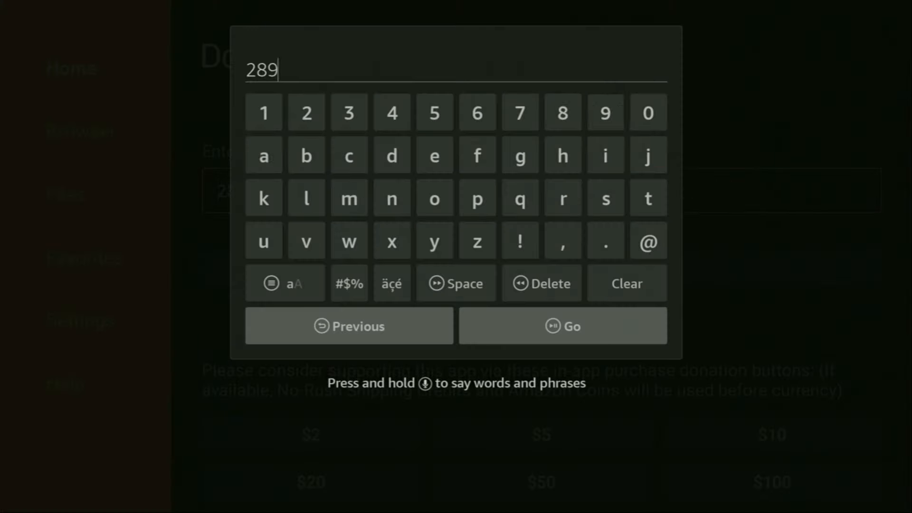
click(519, 112)
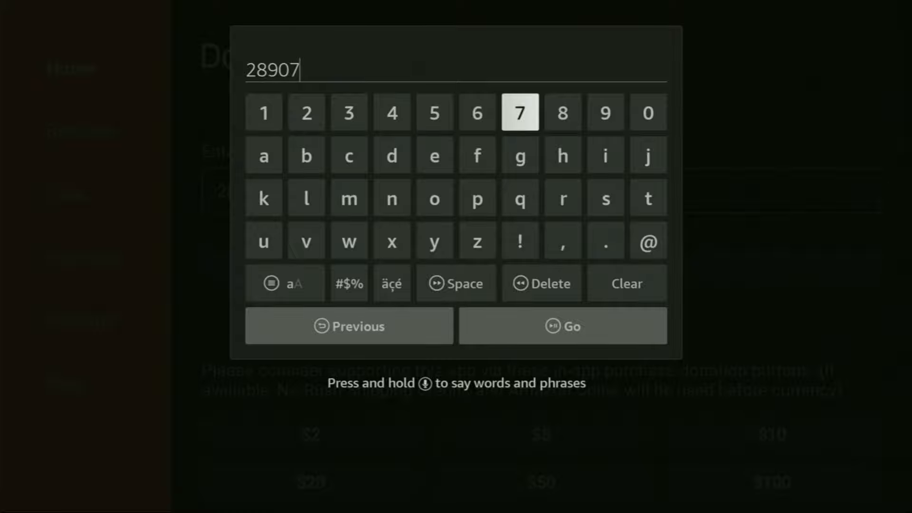
mouse_move(542, 283)
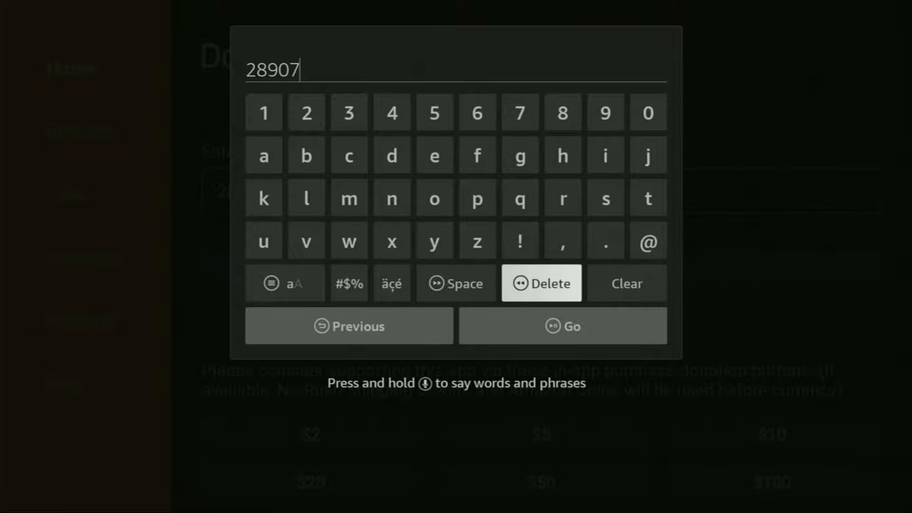
click(561, 326)
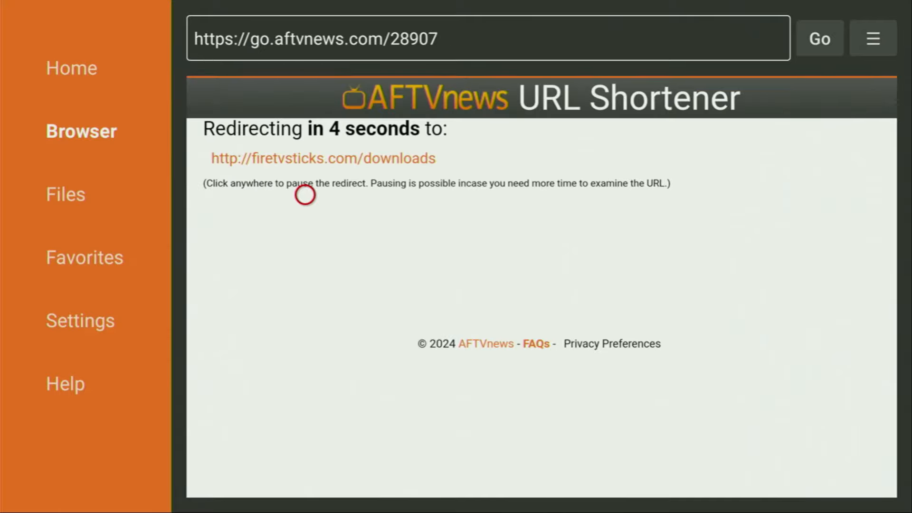
click(873, 38)
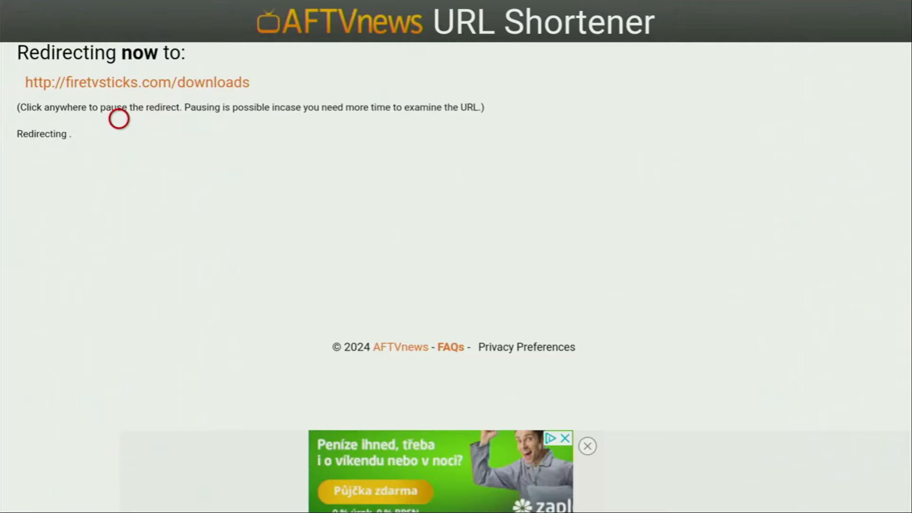
Step: On firetvsticks.com Downloads, scroll to the categories and choose IPTV Players
click(137, 82)
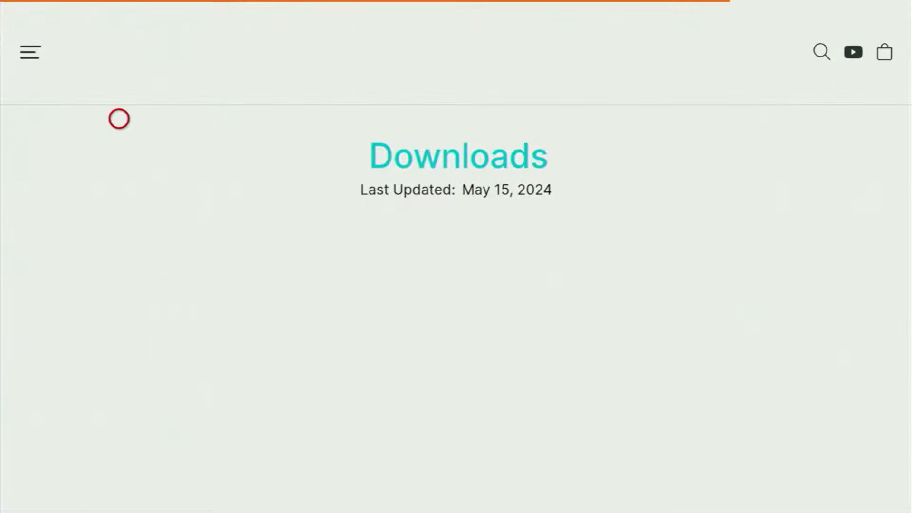
mouse_move(119, 261)
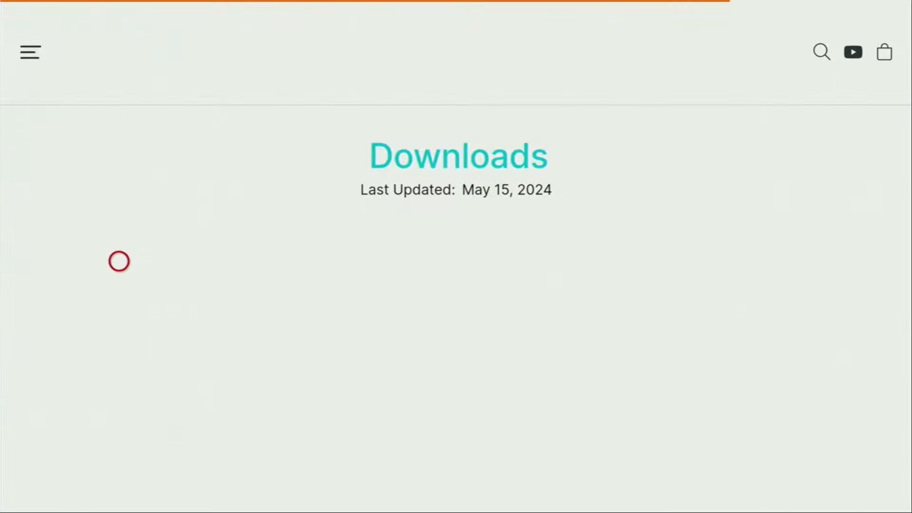
scroll(down, 3)
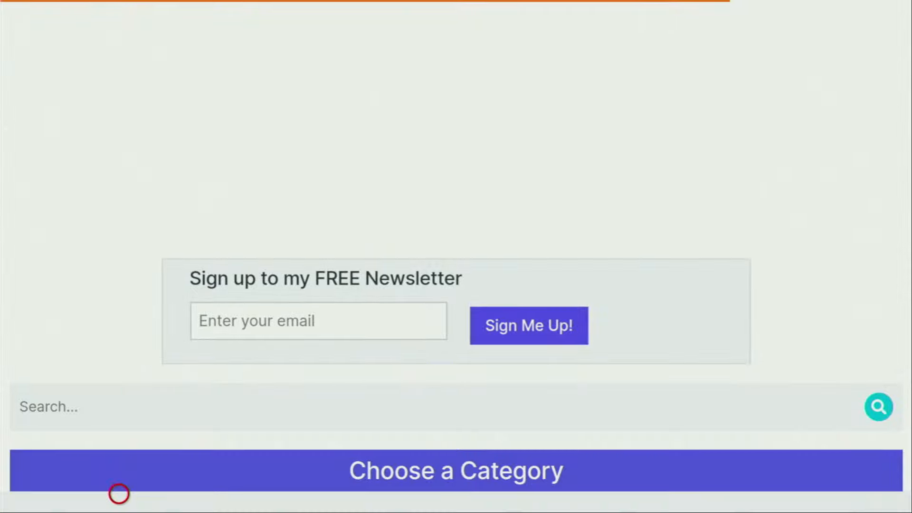
scroll(down, 3)
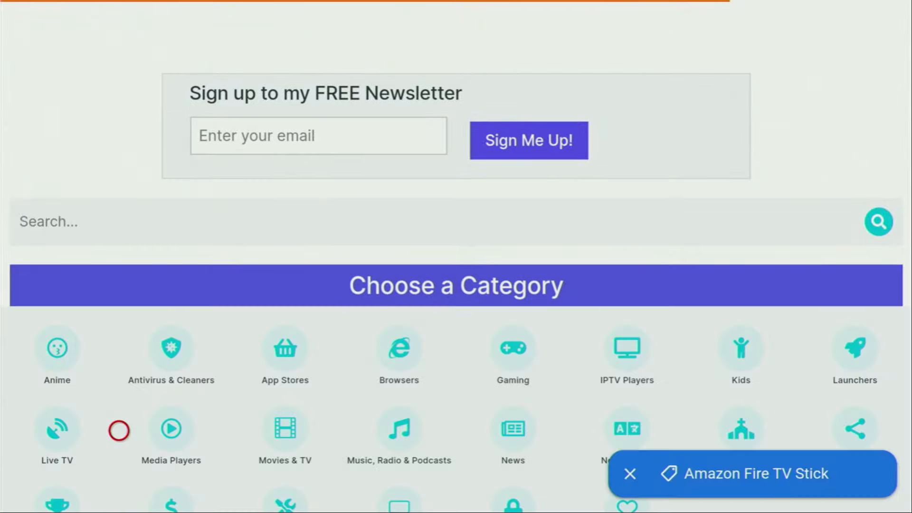
mouse_move(433, 375)
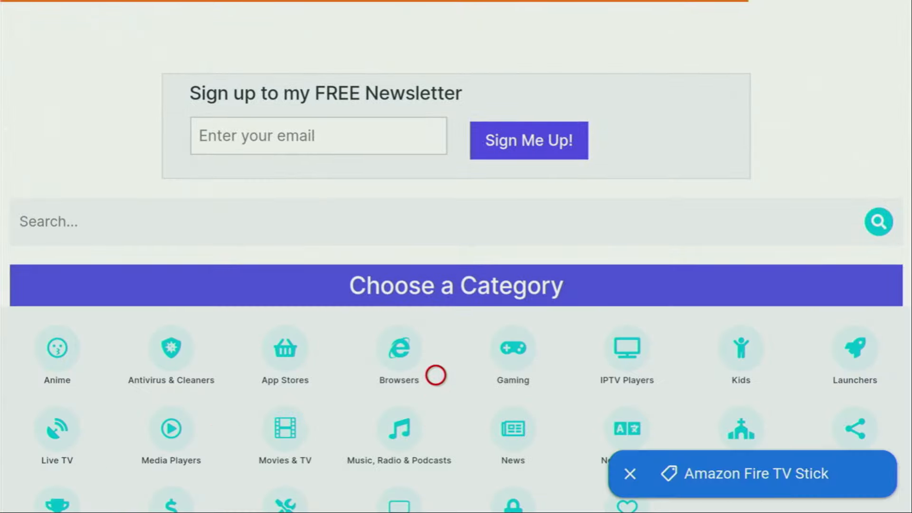
mouse_move(634, 327)
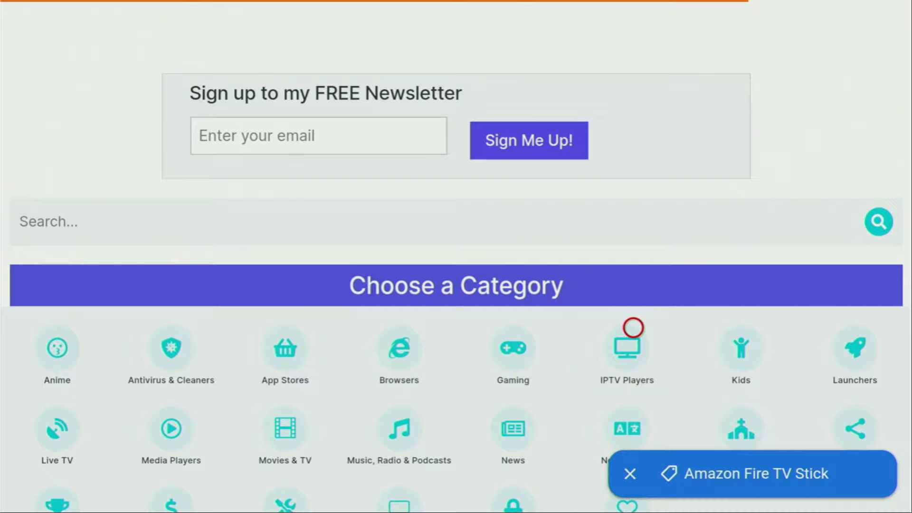
mouse_move(633, 302)
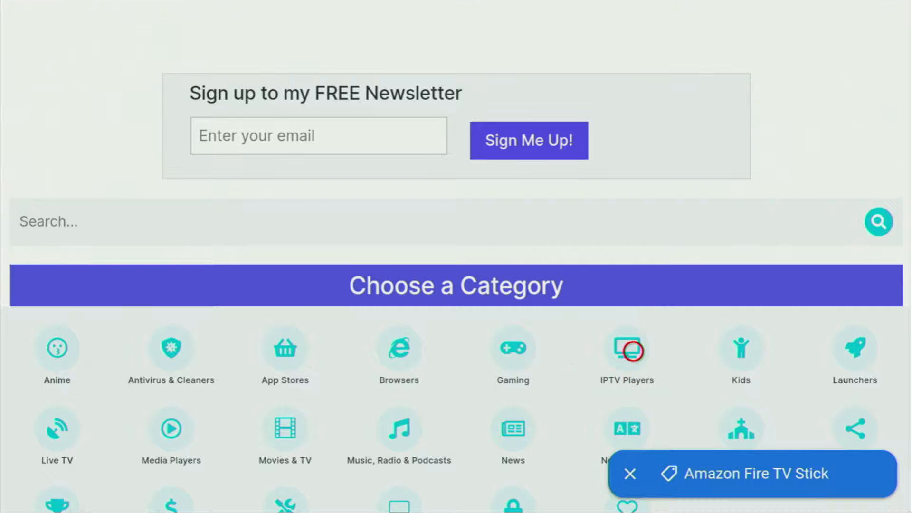
click(627, 347)
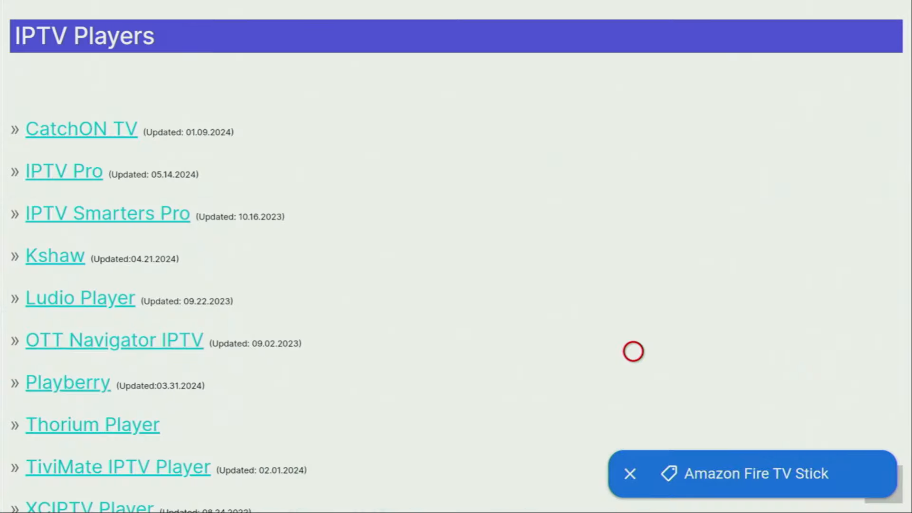
mouse_move(395, 351)
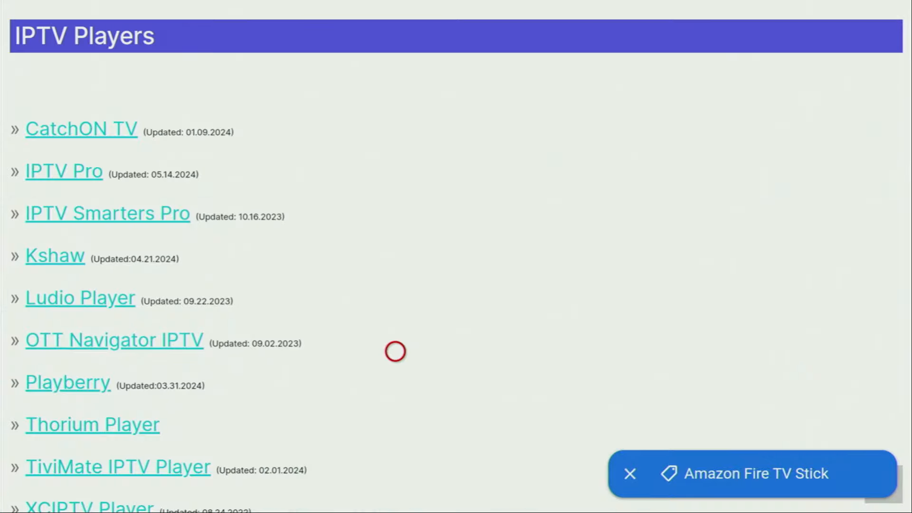
mouse_move(396, 471)
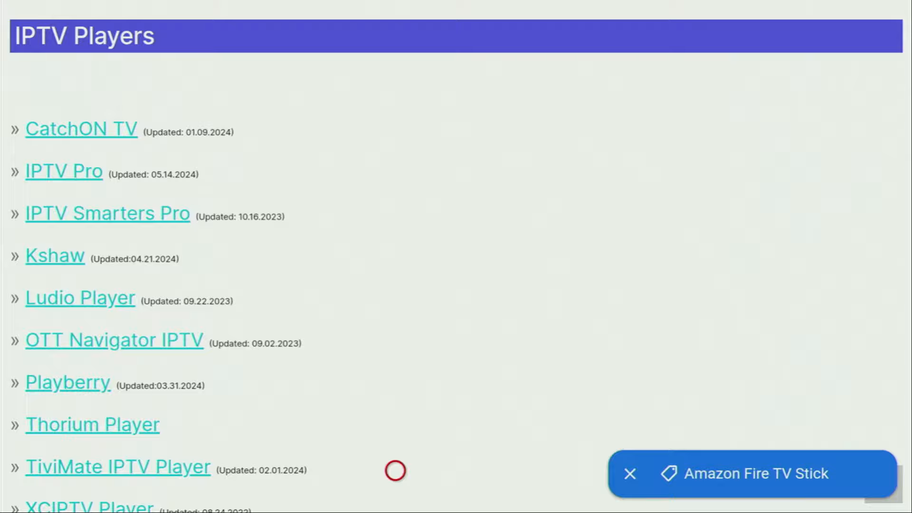
Step: Dismiss the 'Ofertas vía App o WhatsApp' ad over the XCIPTV Player page
scroll(down, 3)
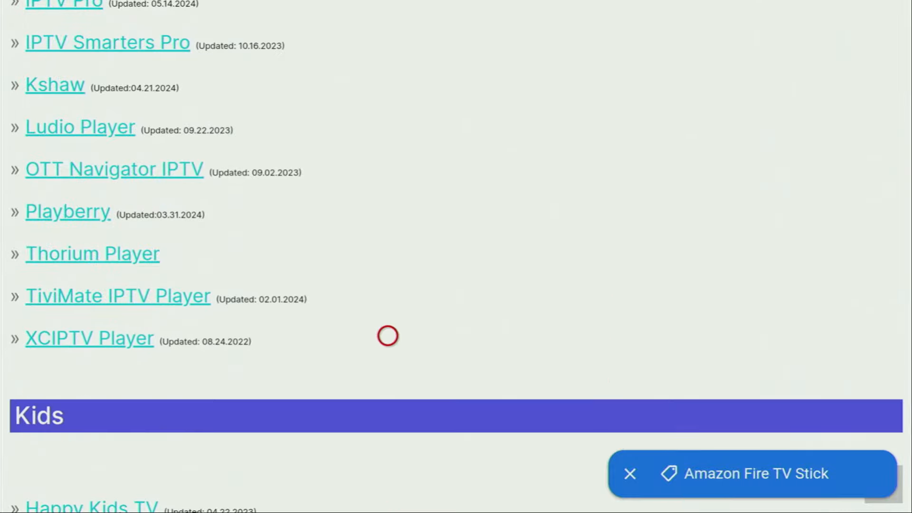
mouse_move(104, 336)
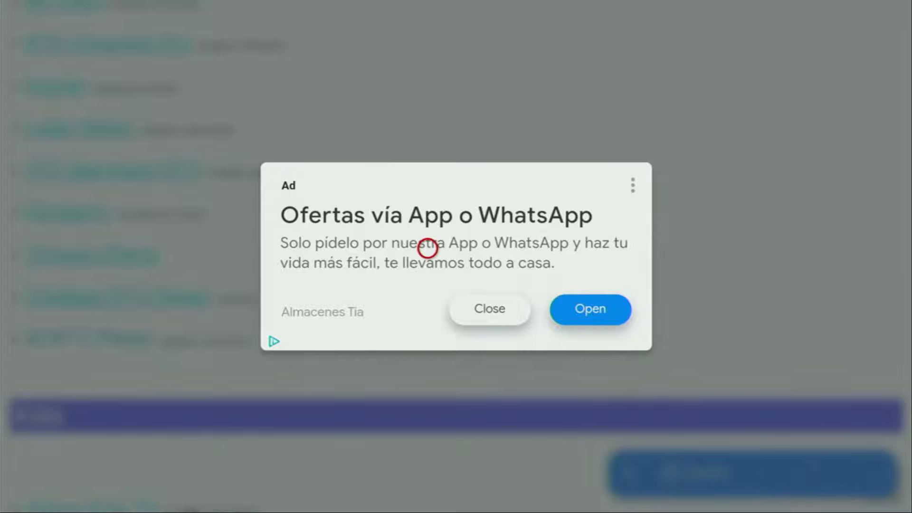
mouse_move(590, 309)
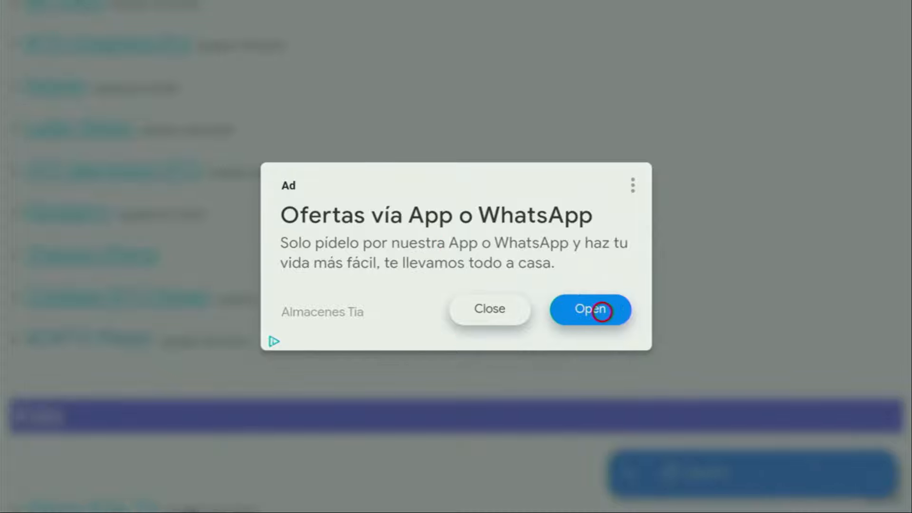
mouse_move(489, 308)
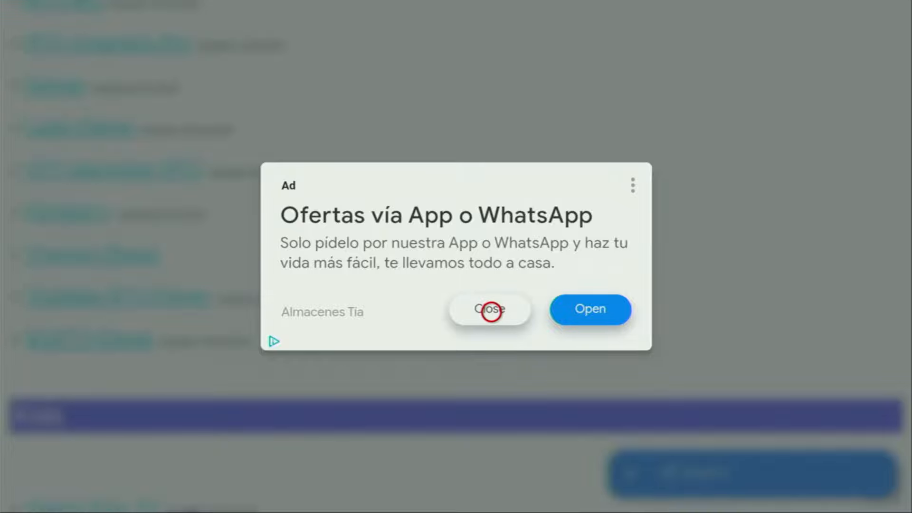
click(490, 309)
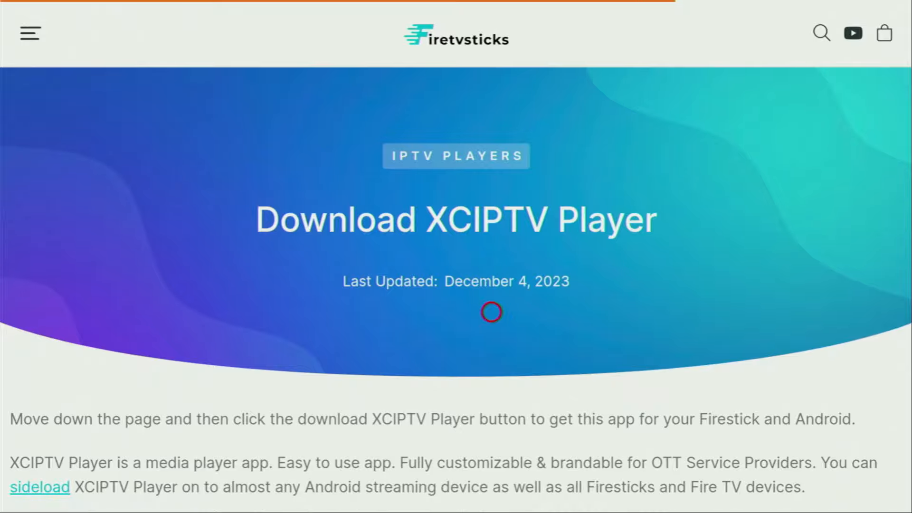
Step: Start the XCIPTV Player APK download from the firetvsticks download page
scroll(down, 3)
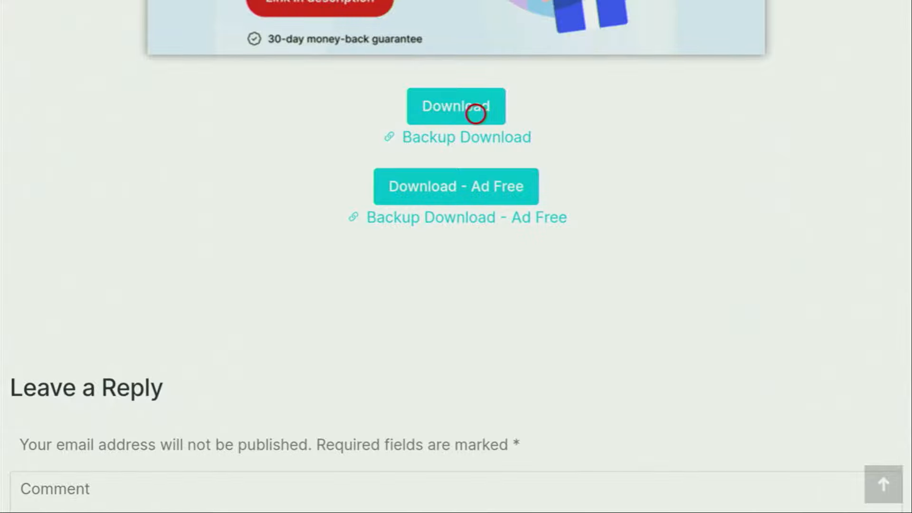
mouse_move(278, 162)
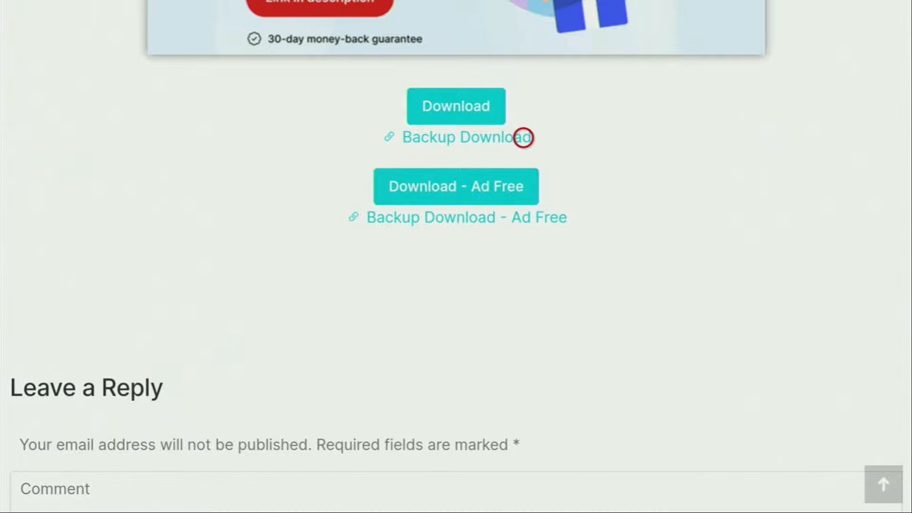
mouse_move(618, 138)
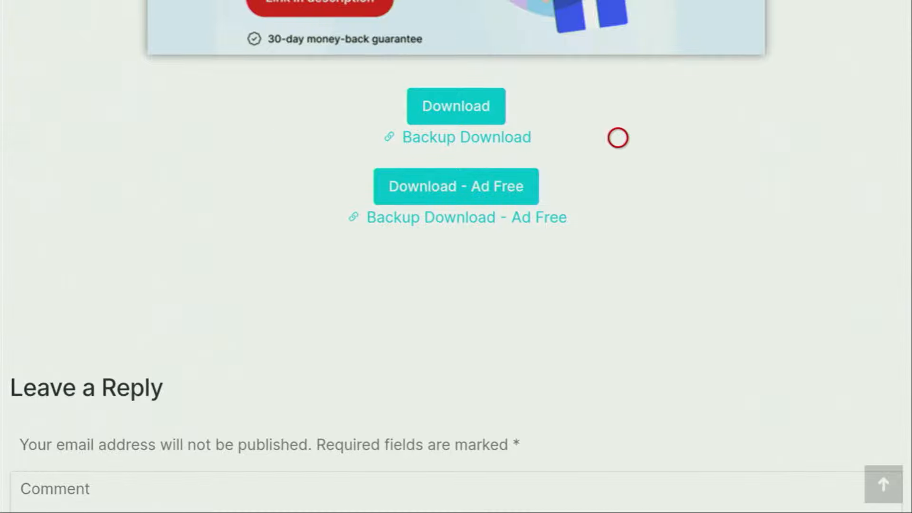
mouse_move(554, 138)
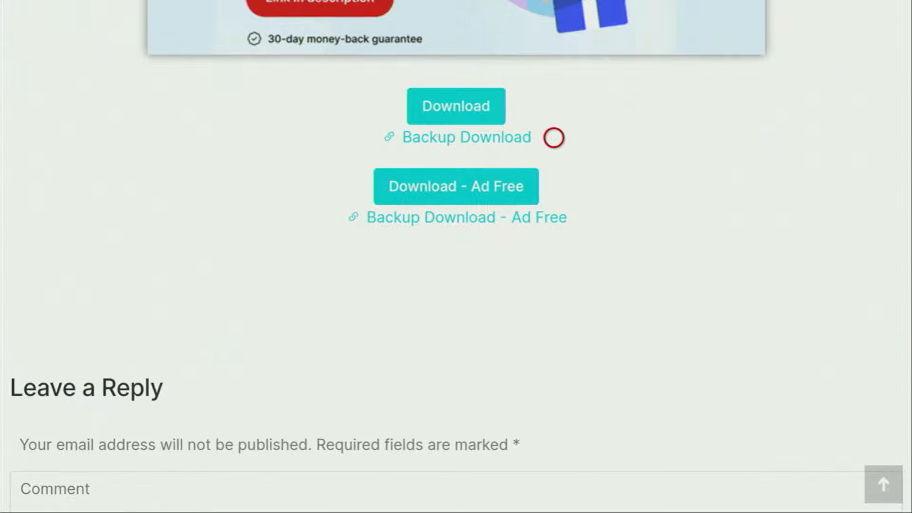
mouse_move(426, 106)
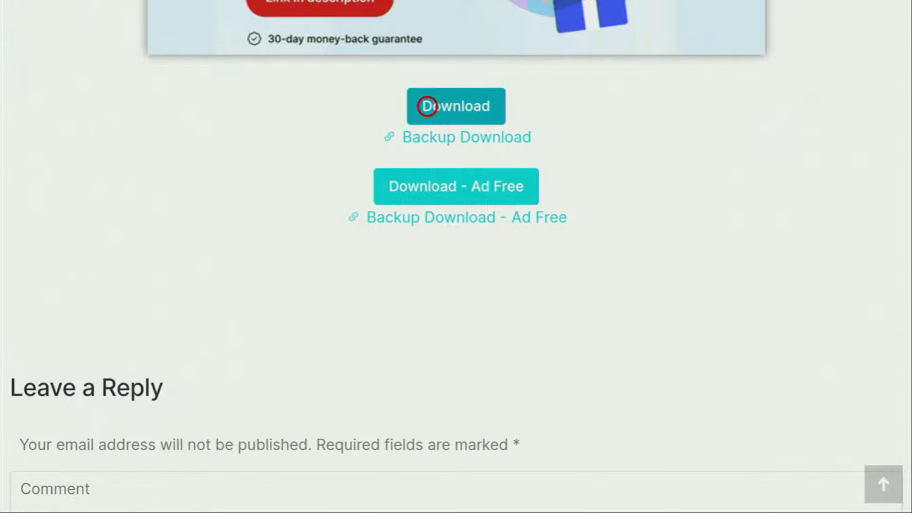
click(457, 106)
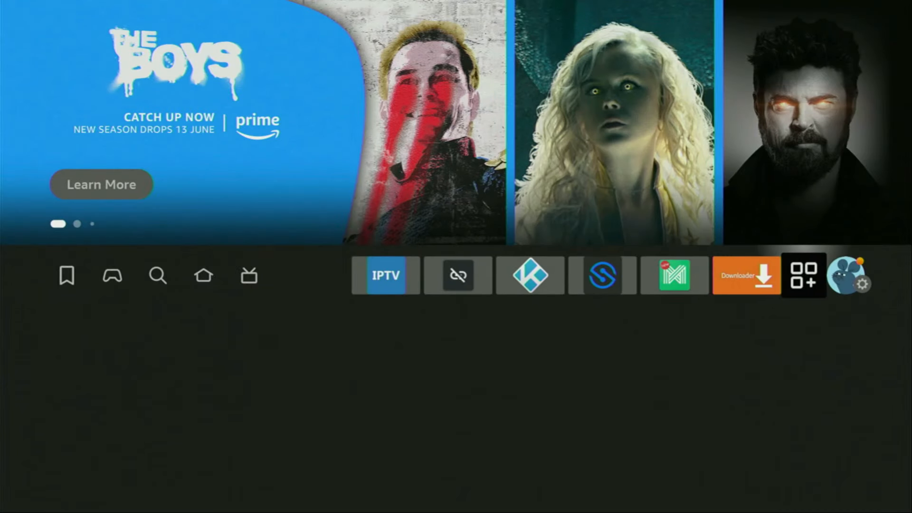
Step: Go to the list of installed apps after XCIPTV Player is installed
click(805, 276)
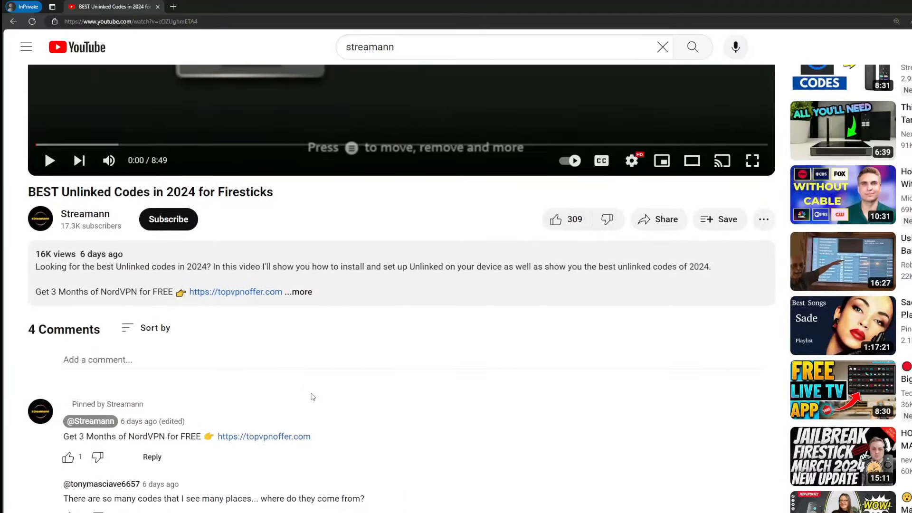
Step: Expand the video description to show the full text with the NordVPN offer link
click(300, 291)
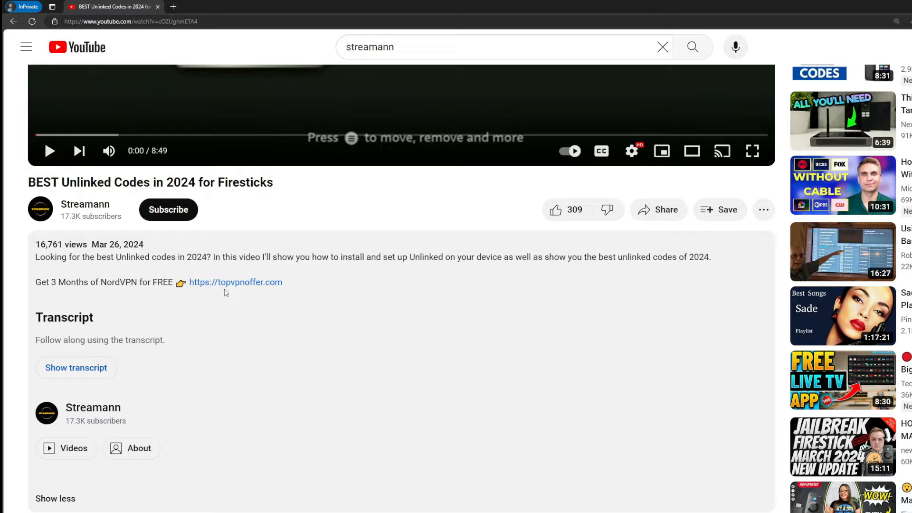
scroll(down, 3)
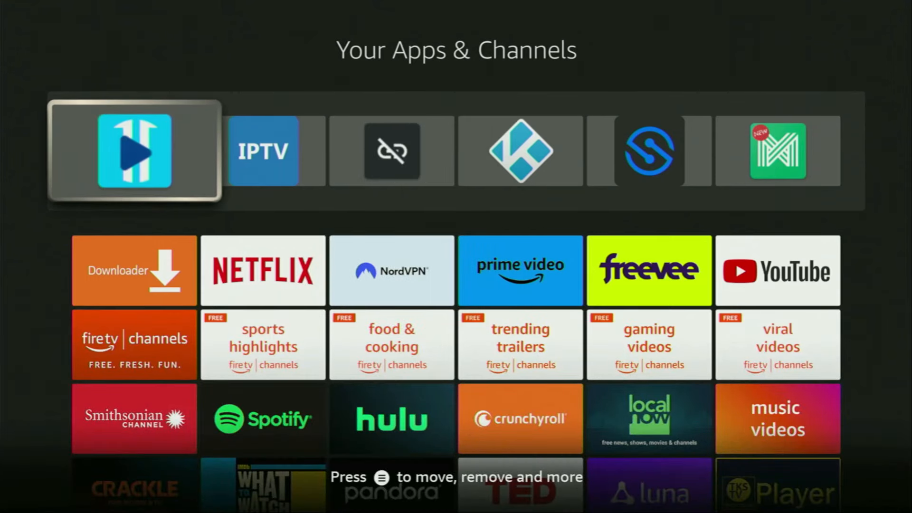
Step: Launch XCIPTV Player and step through the Xtream Codes sign-in fields to Settings
click(134, 151)
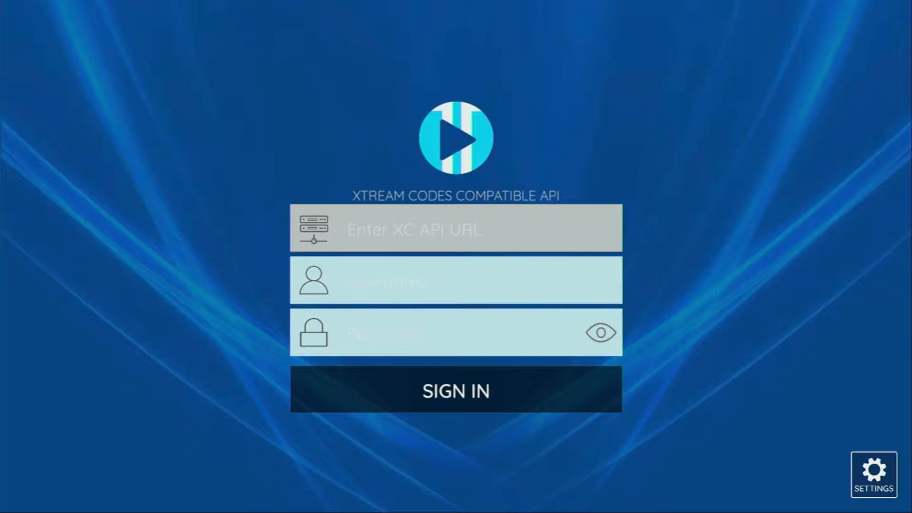
click(455, 281)
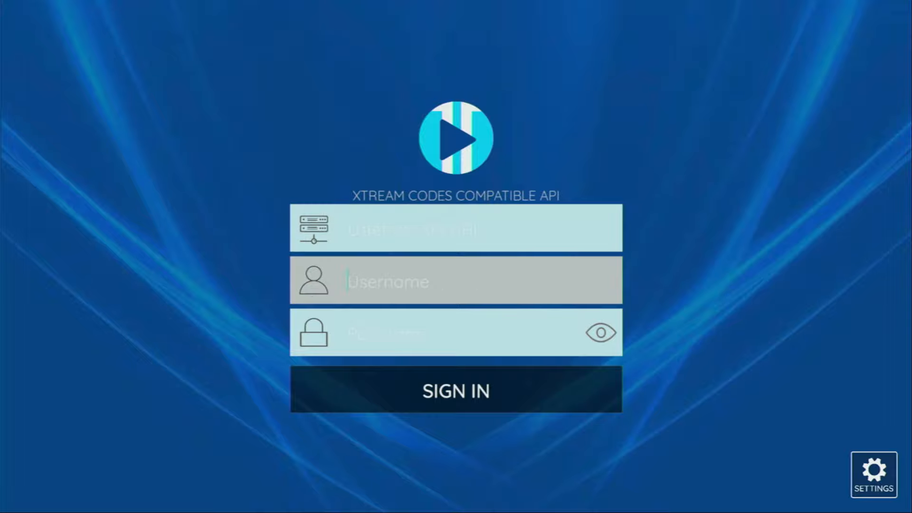
click(455, 229)
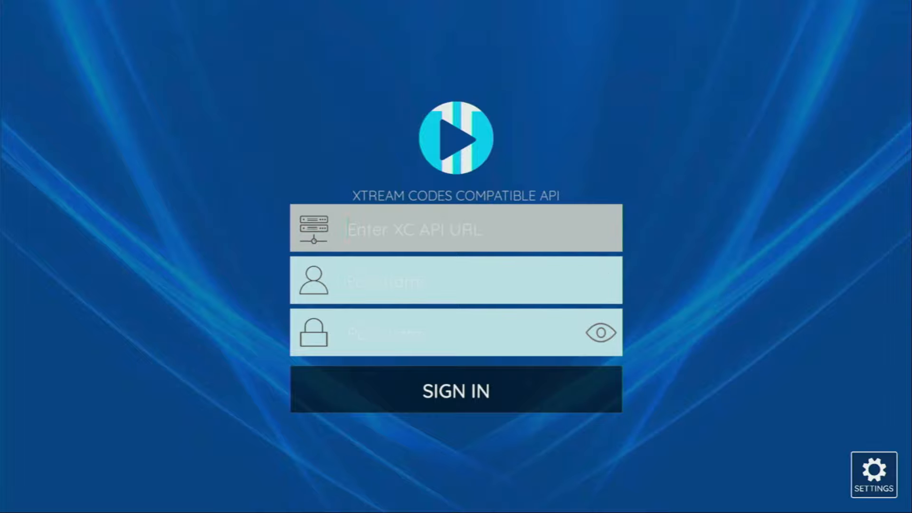
click(456, 332)
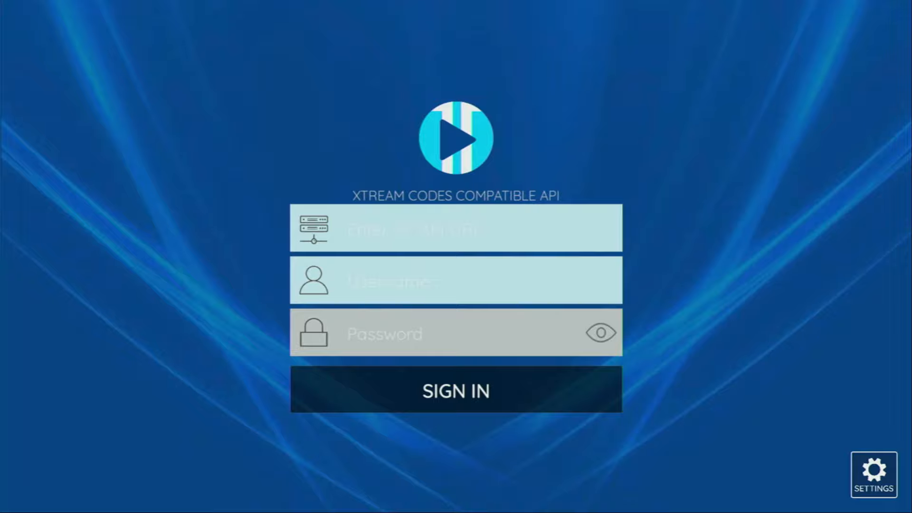
click(456, 332)
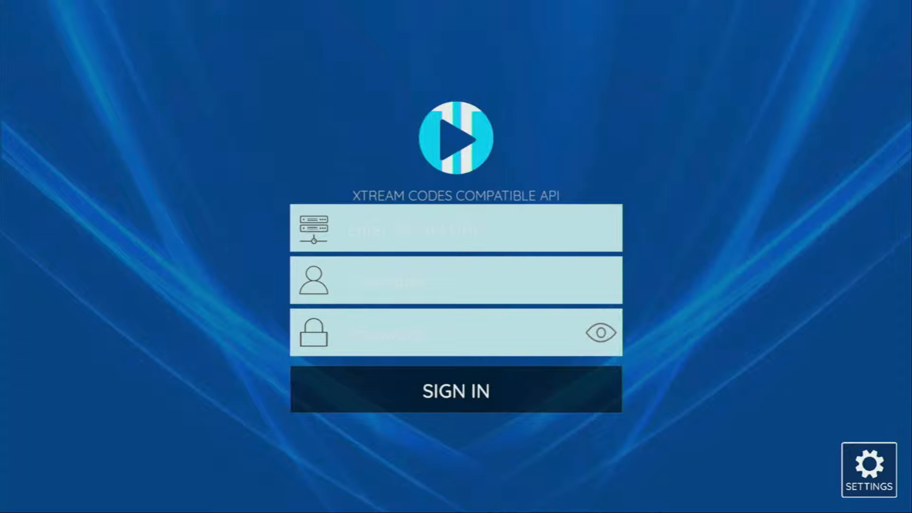
Step: Bring up the Select Panel Type choices with Xtream Codes API checked
click(869, 469)
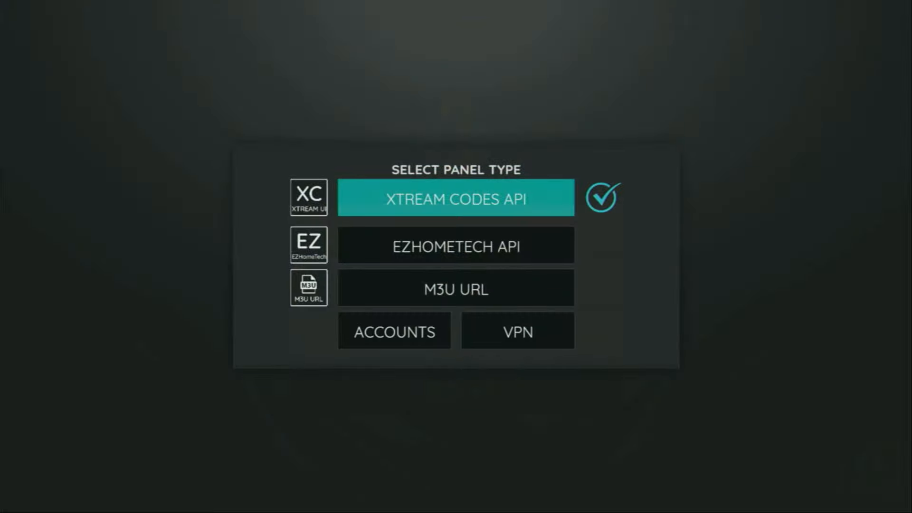
Step: Choose M3U URL as the panel type instead of Xtream Codes API
click(455, 288)
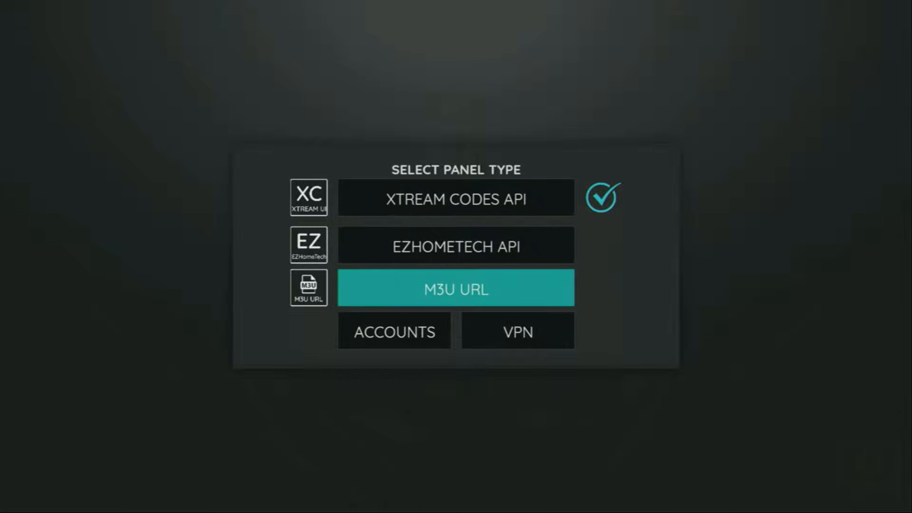
click(455, 288)
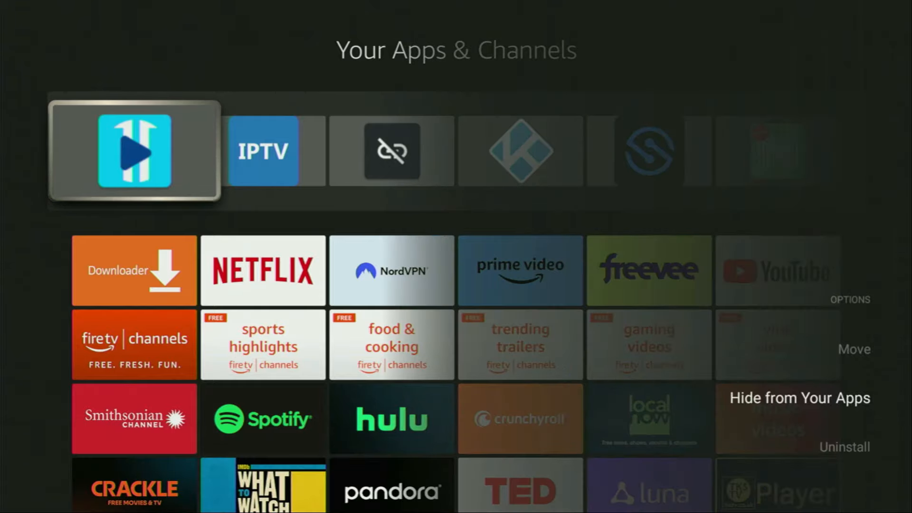
Step: Uninstall XCIPTV and confirm removing it and its data, reaching the OK/Cancel prompt
click(845, 447)
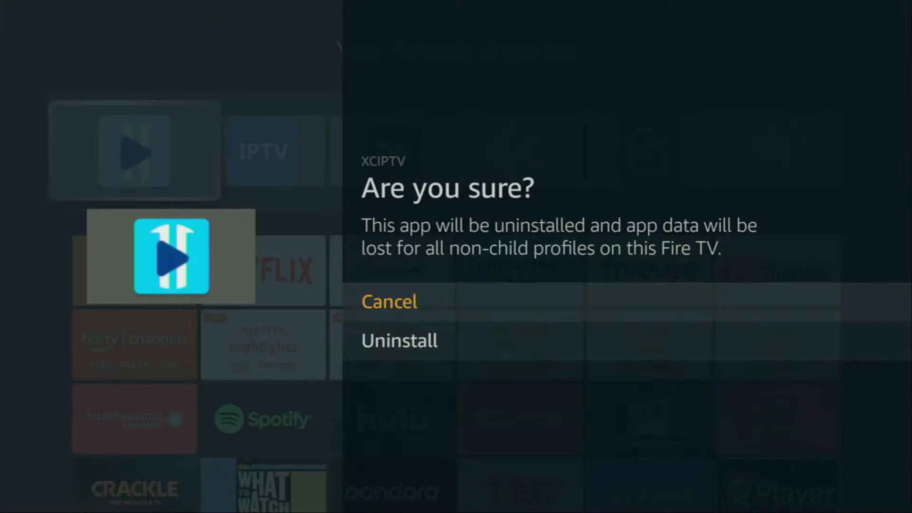
click(399, 340)
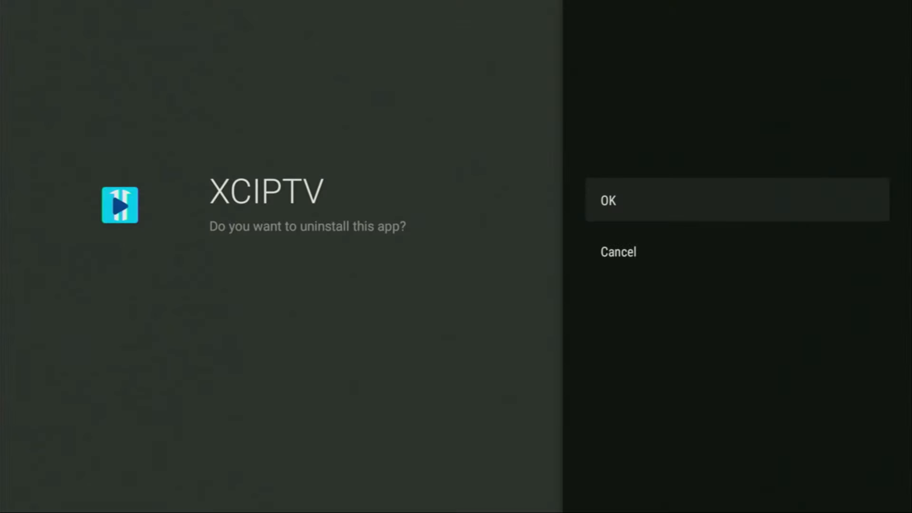